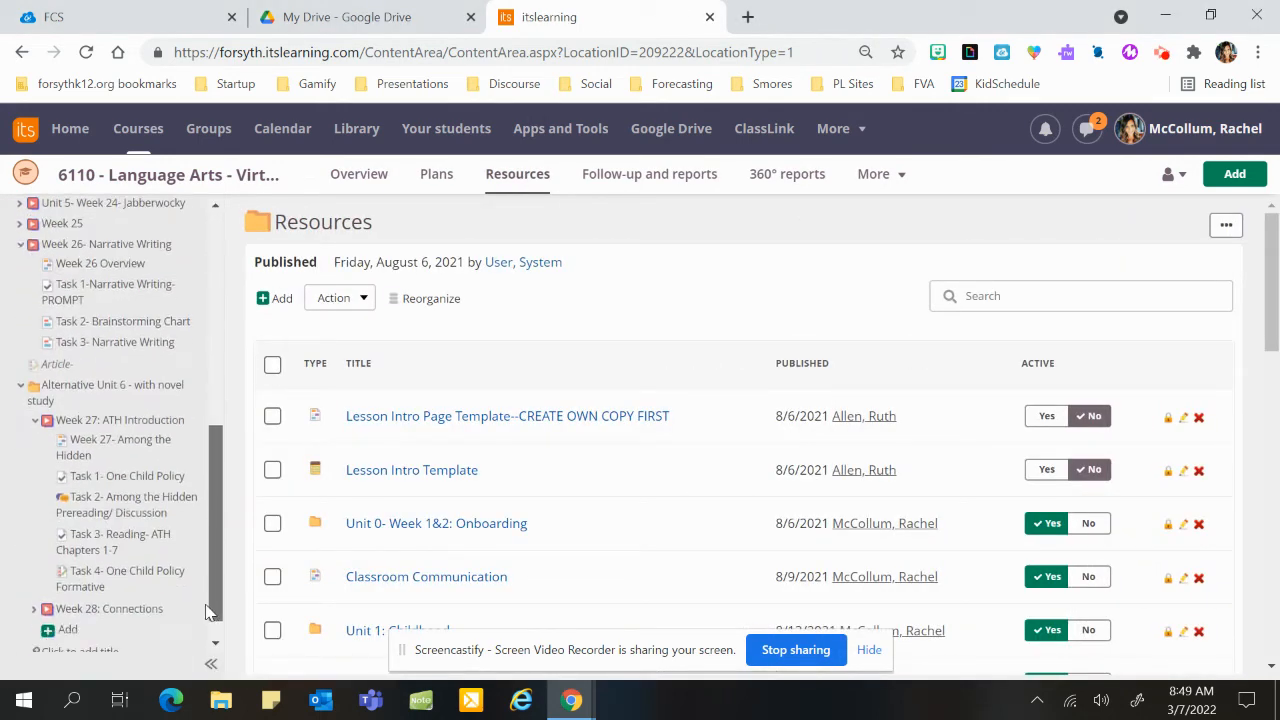
- Expand Week 28: Connections and open Task 1- ATH Formative Chapters 1-7 with its form link
left_click(112, 576)
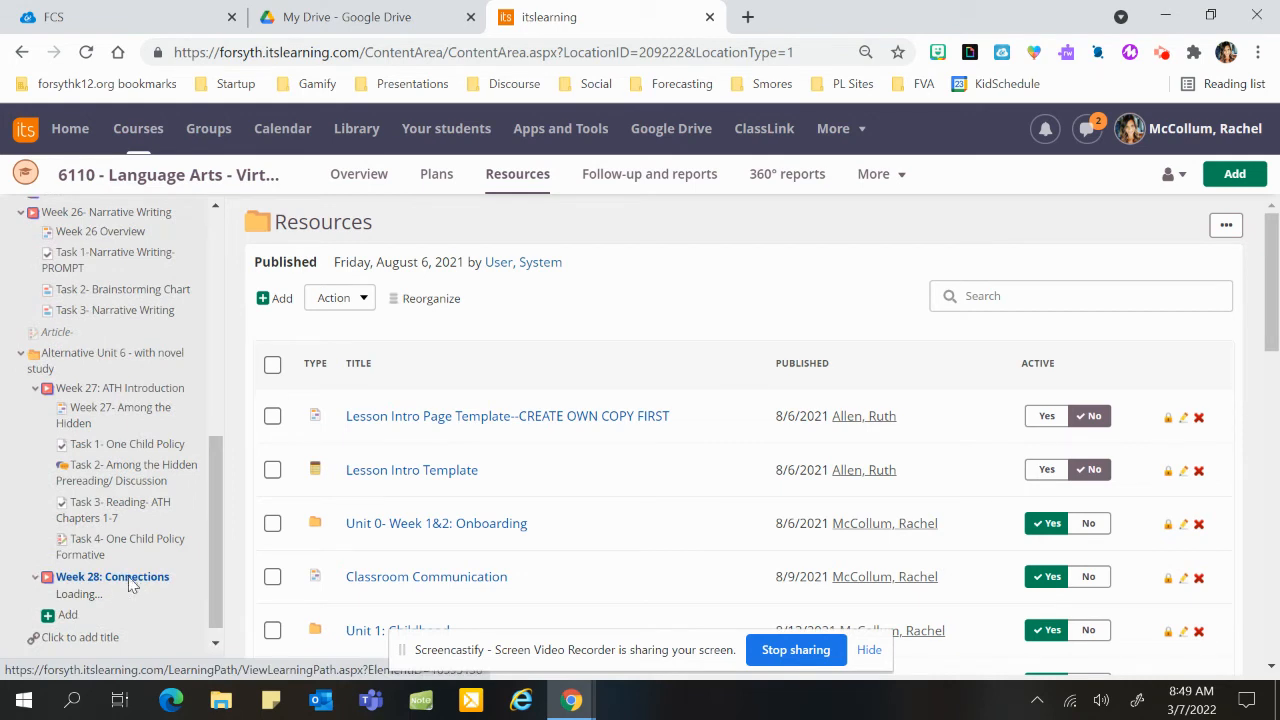
left_click(112, 576)
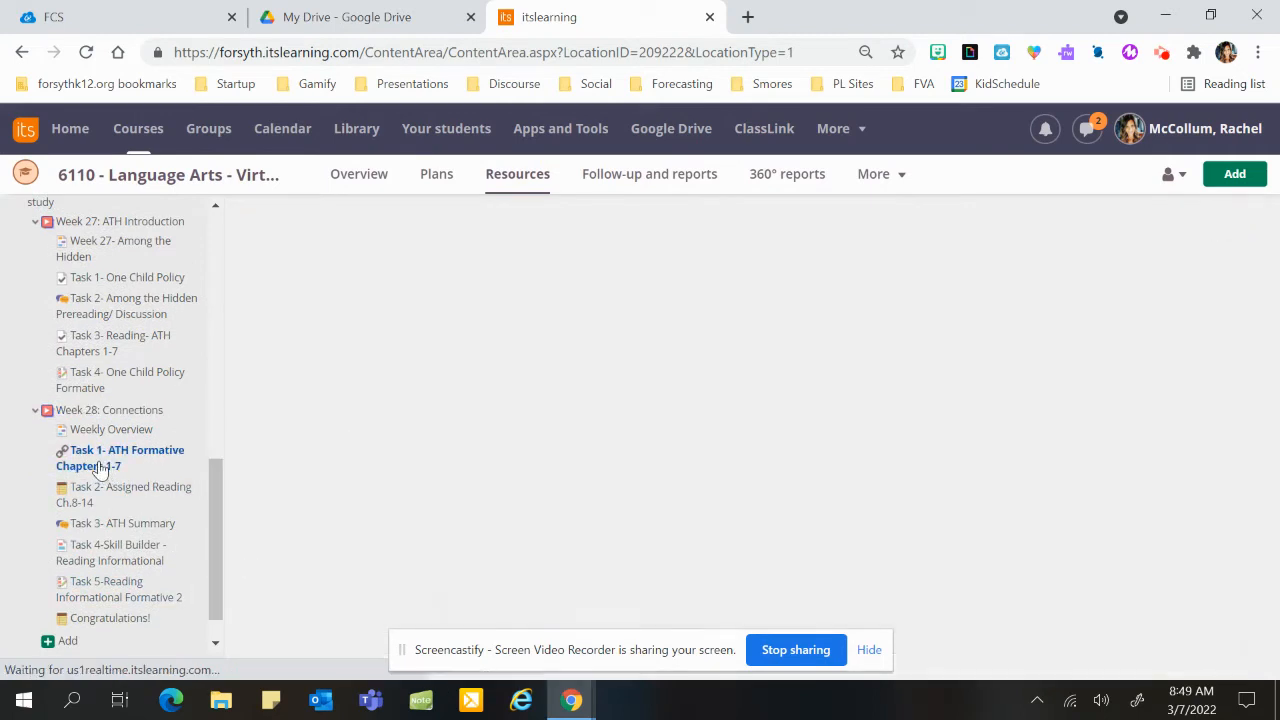
left_click(126, 457)
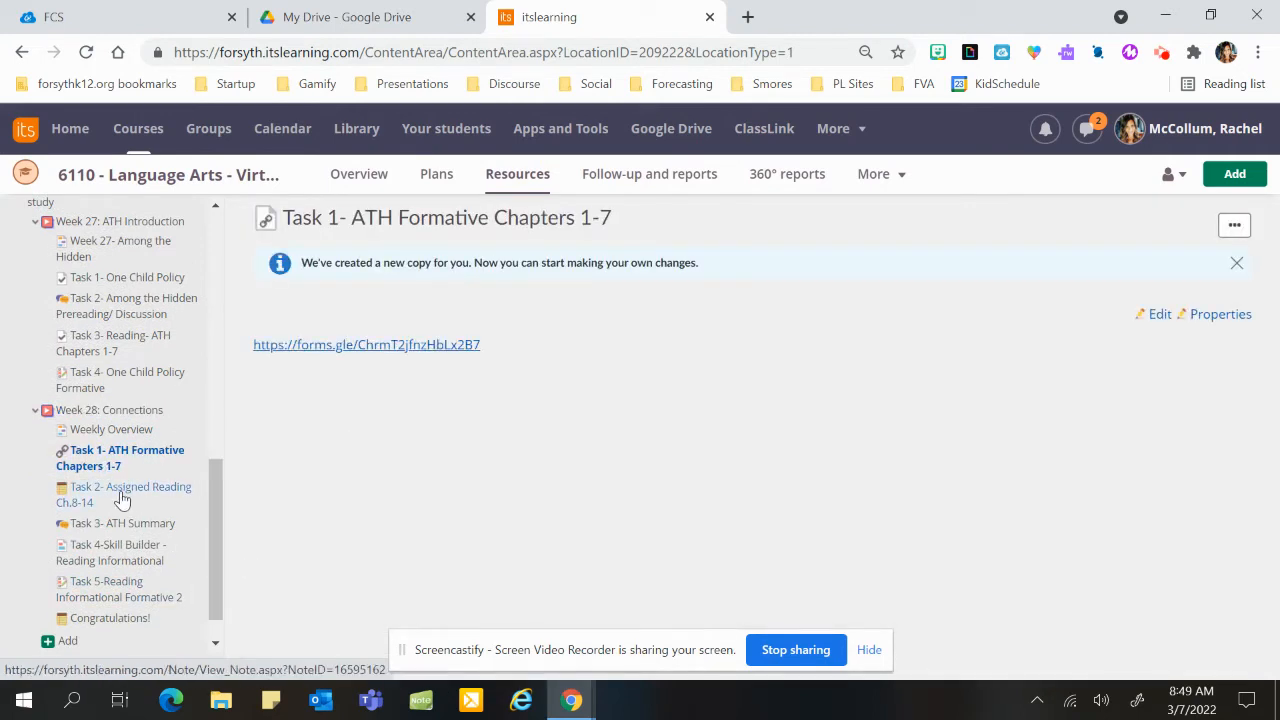
- Open Task 2- Assigned Reading Ch.8-14 to review its reading steps and Gimkit links, then move to Task 3
left_click(130, 494)
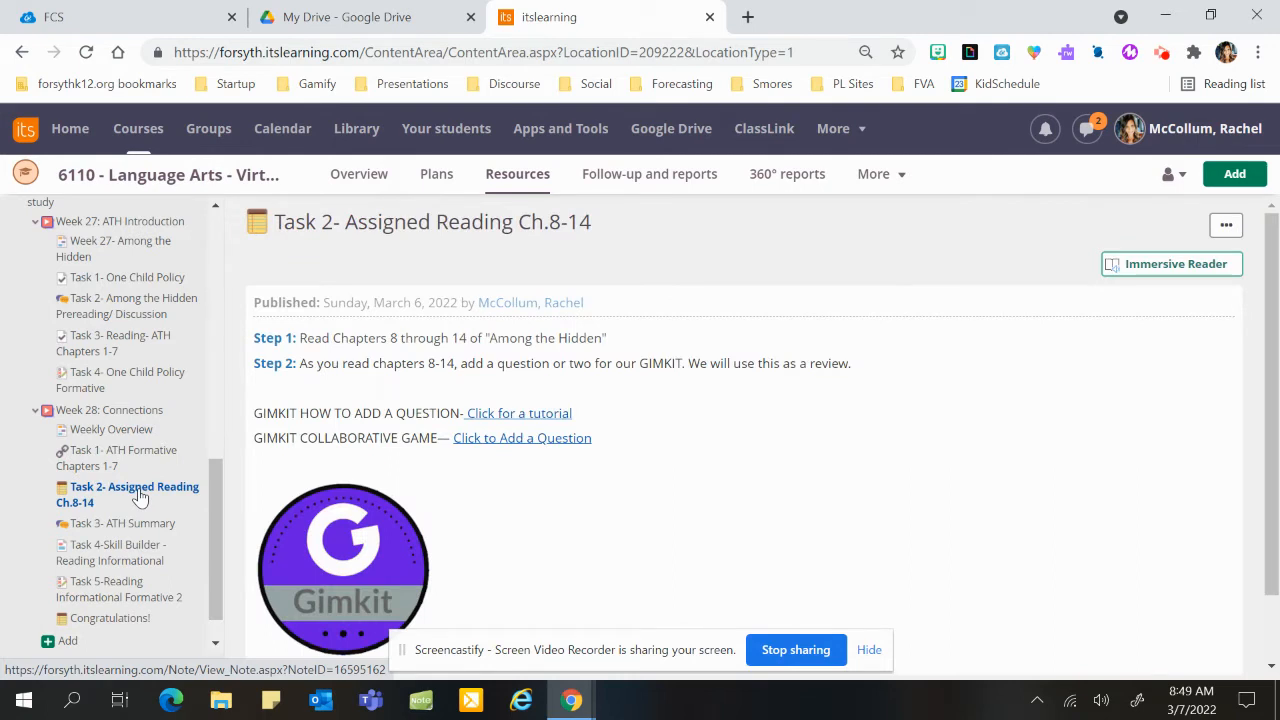
mouse_move(427, 367)
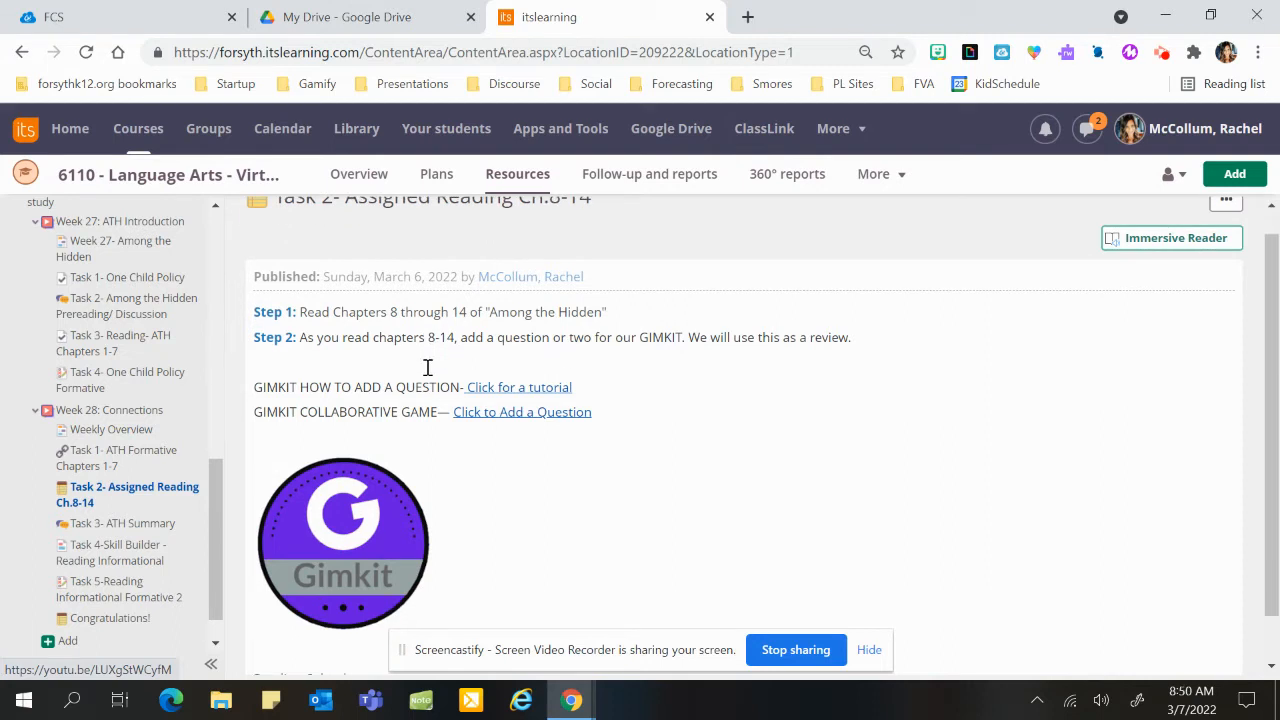
mouse_move(318, 432)
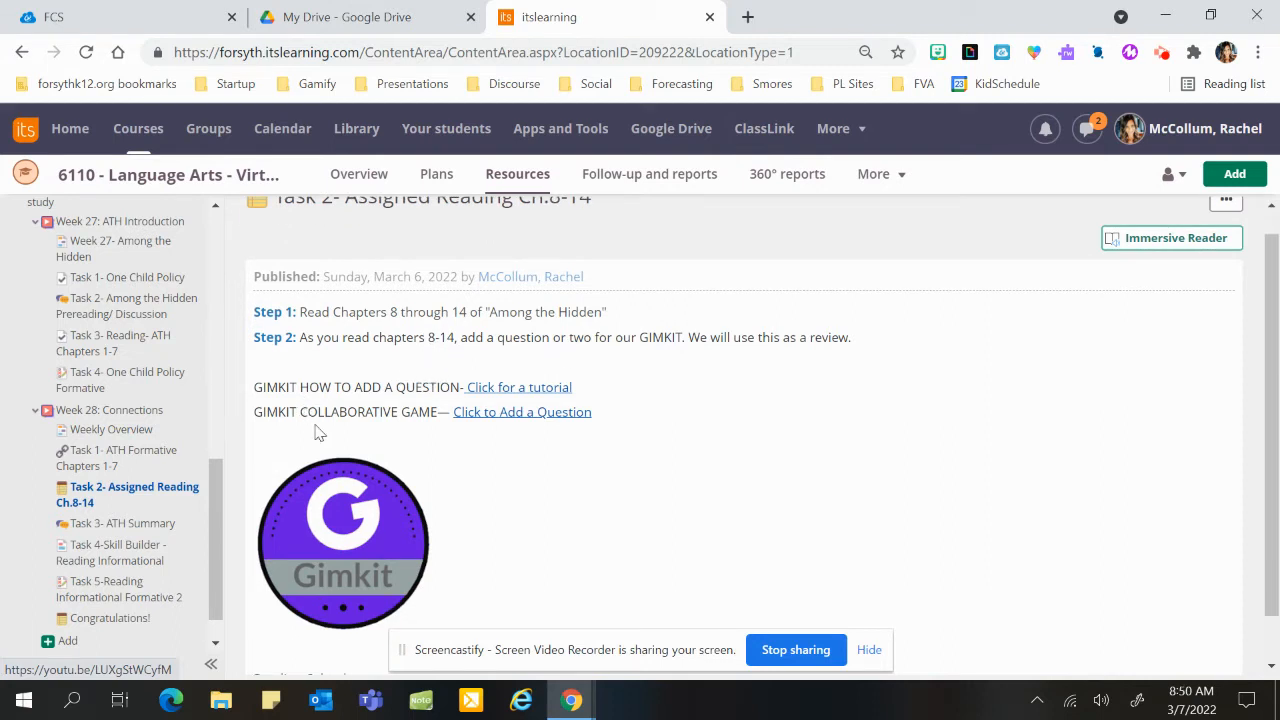
mouse_move(413, 421)
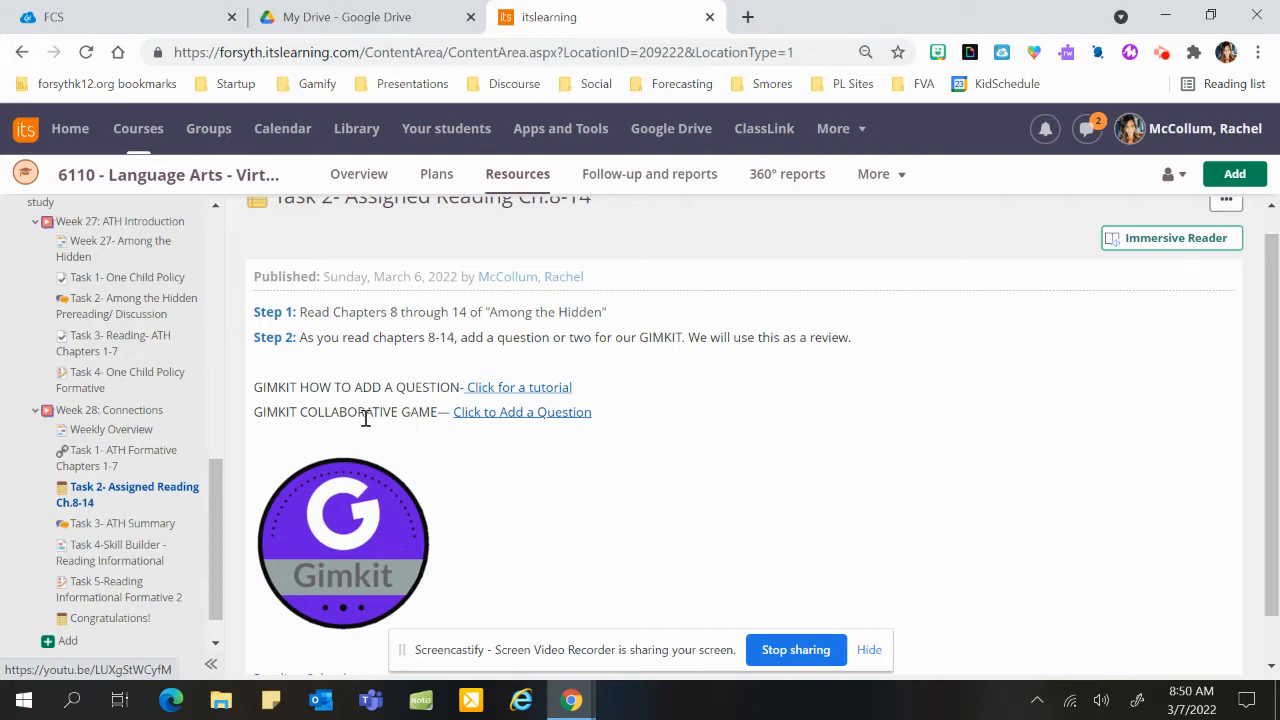
mouse_move(547, 422)
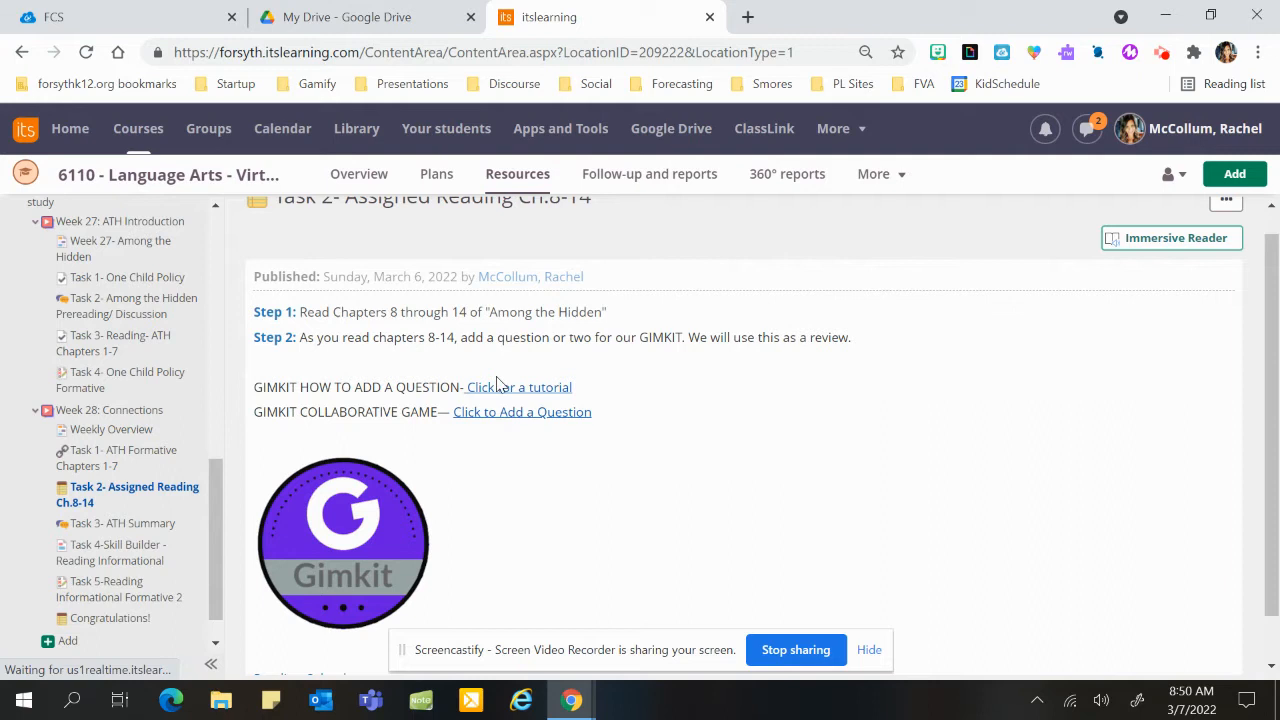
mouse_move(500, 388)
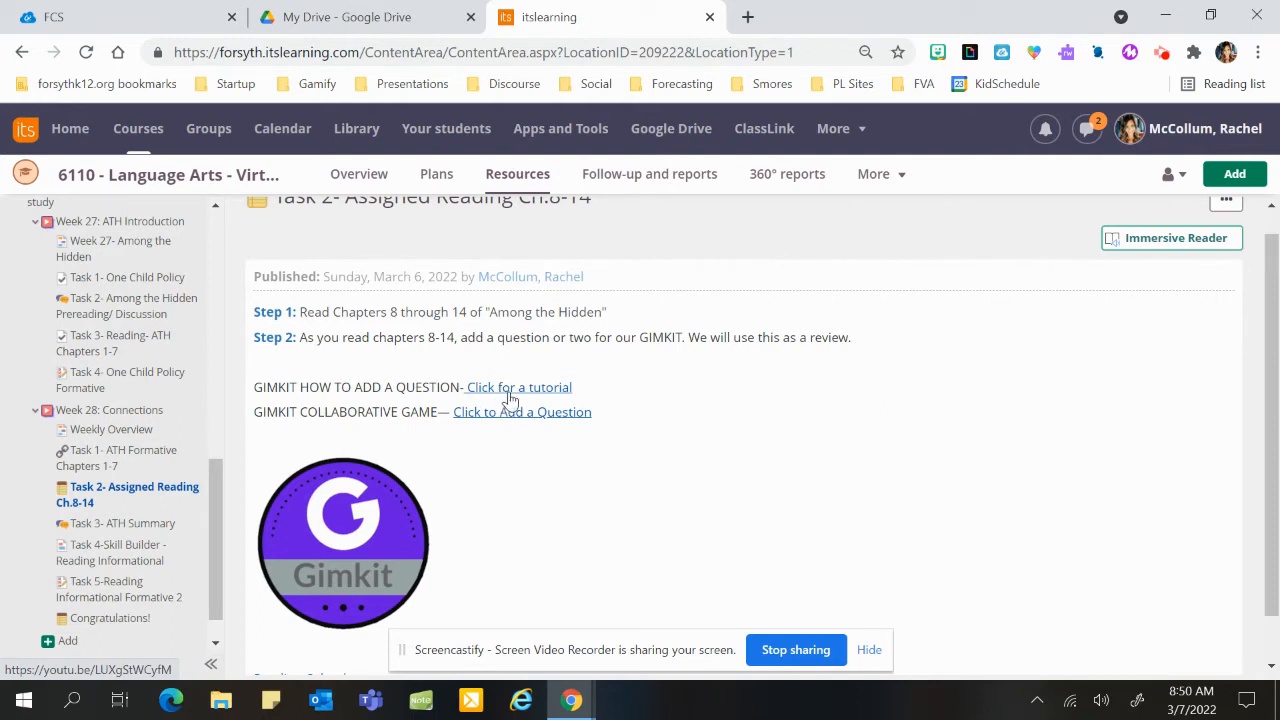
left_click(125, 523)
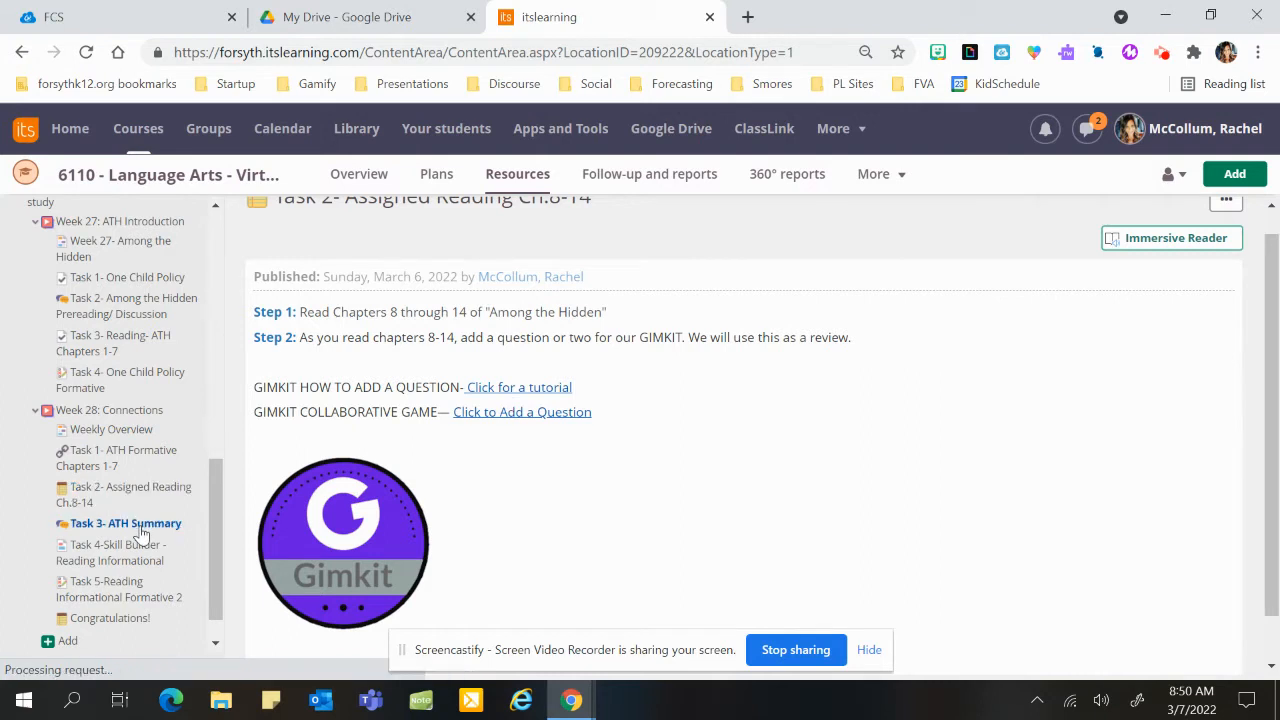
- Read through the Task 3- ATH Summary discussion's four steps and empty thread list
left_click(125, 523)
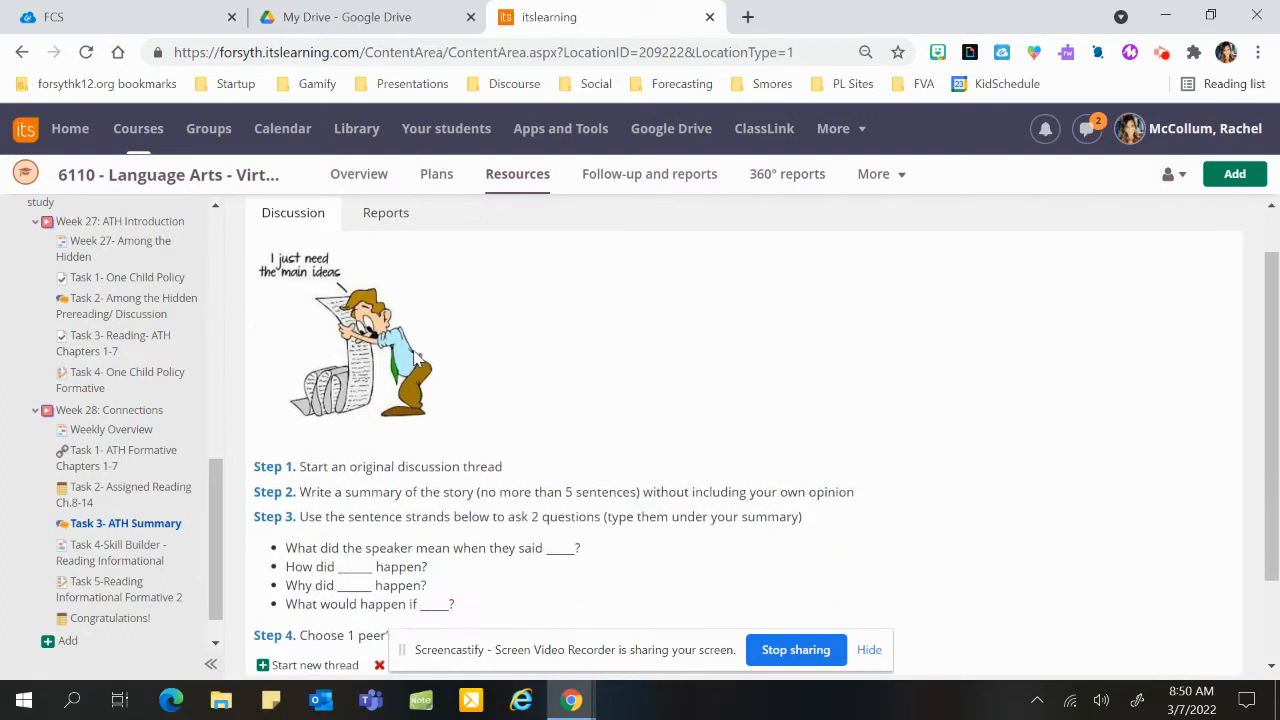
scroll("down", 3)
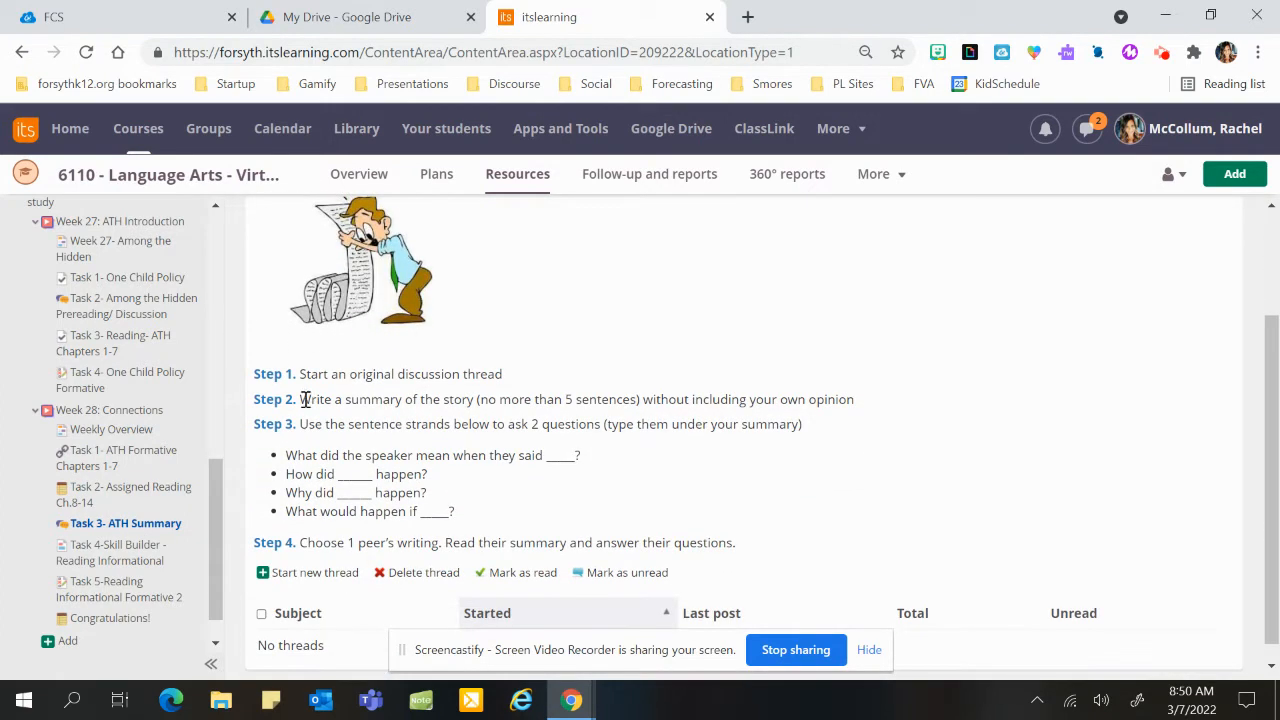
mouse_move(290, 582)
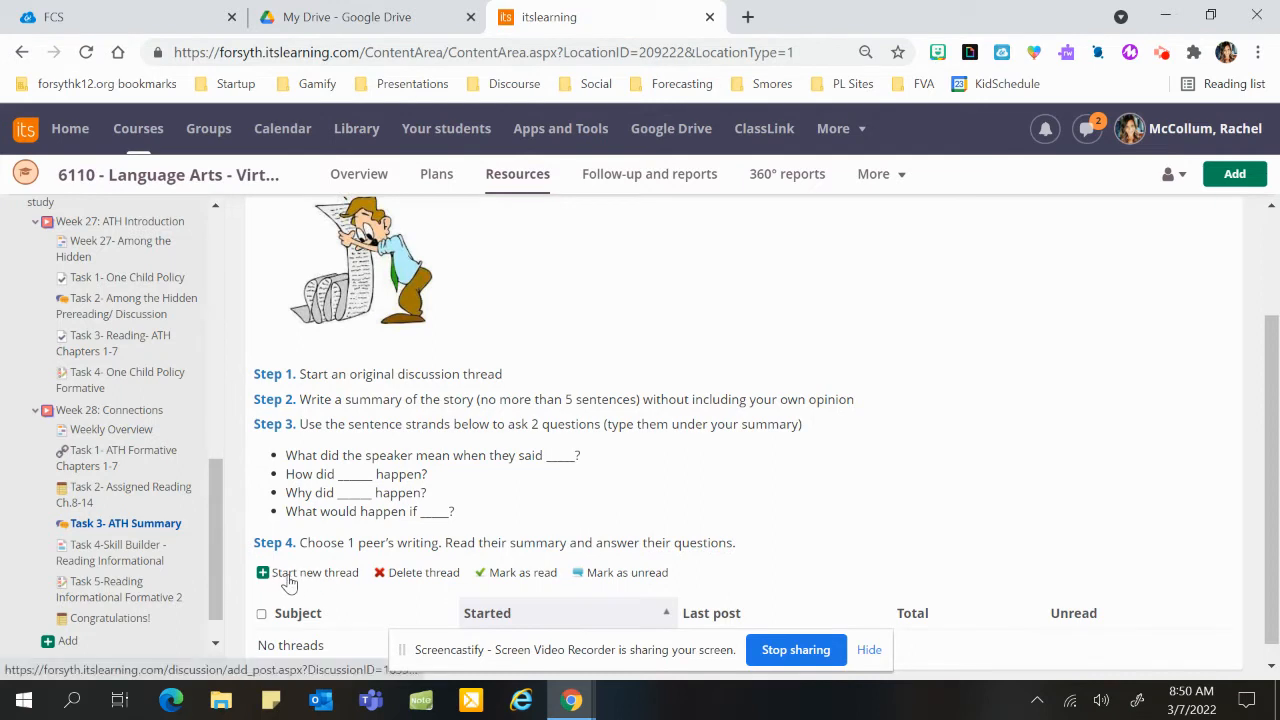
mouse_move(499, 420)
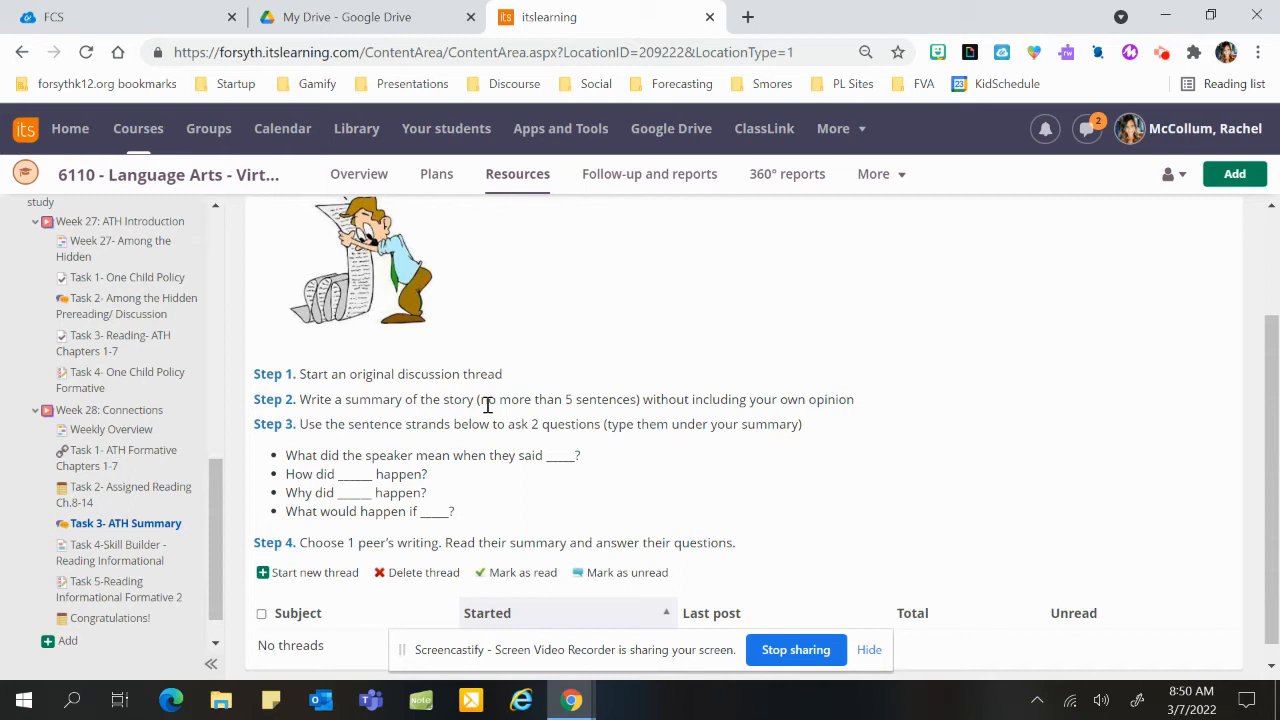
mouse_move(577, 399)
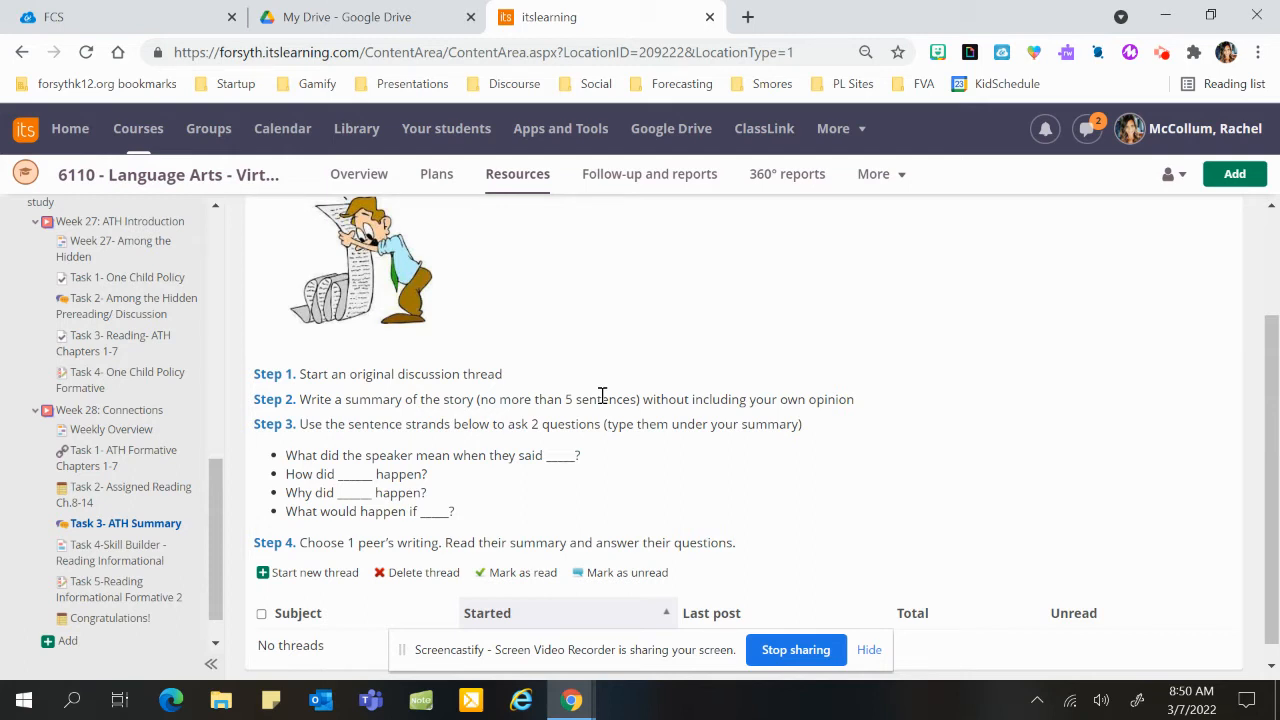
mouse_move(337, 425)
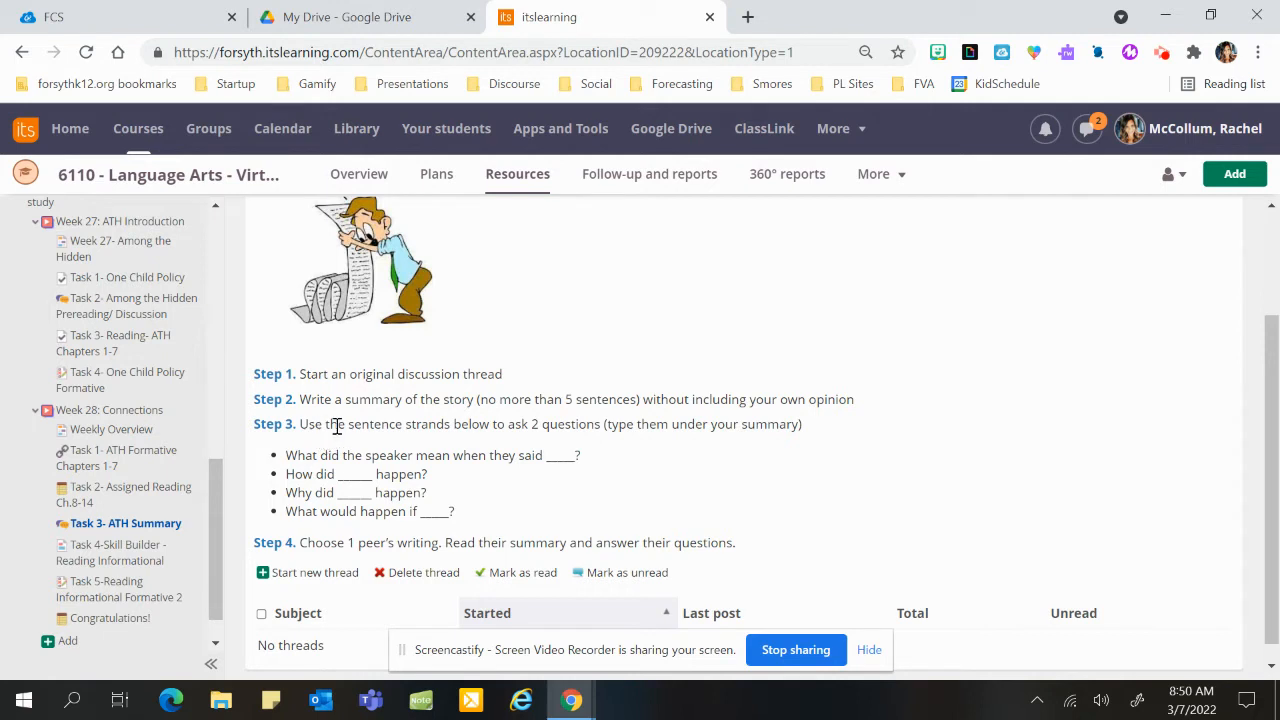
mouse_move(528, 423)
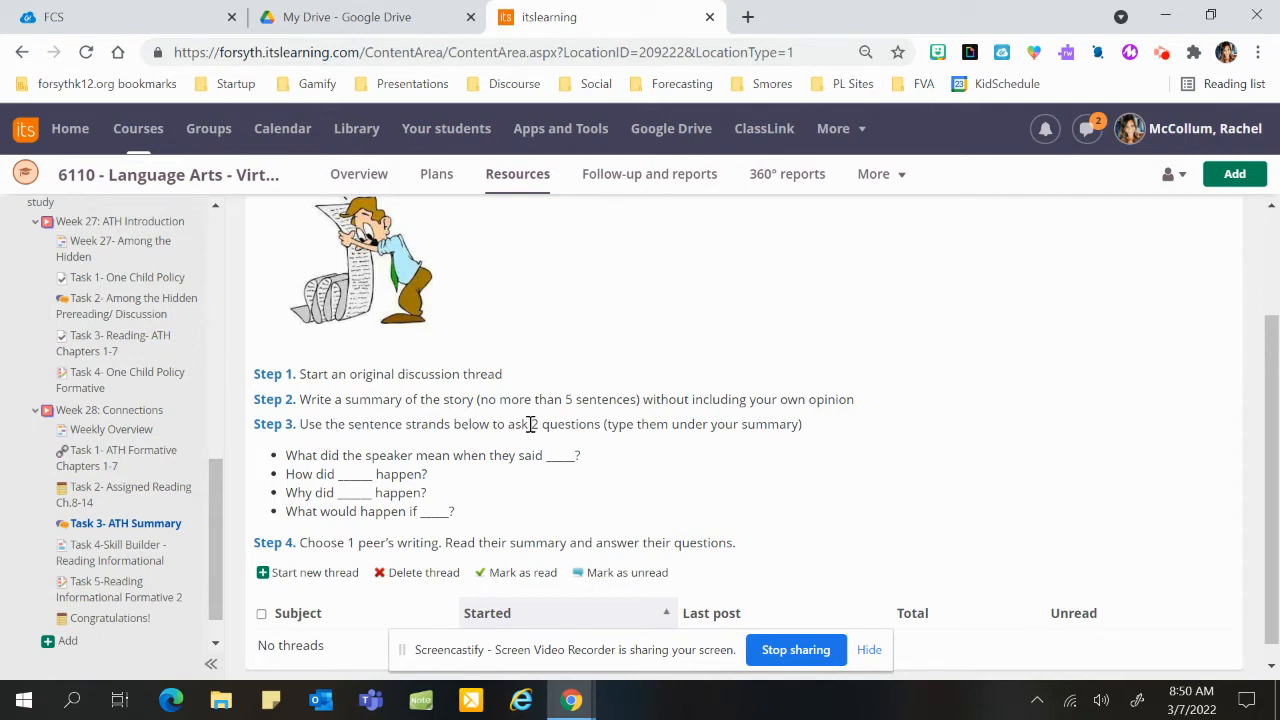
mouse_move(622, 423)
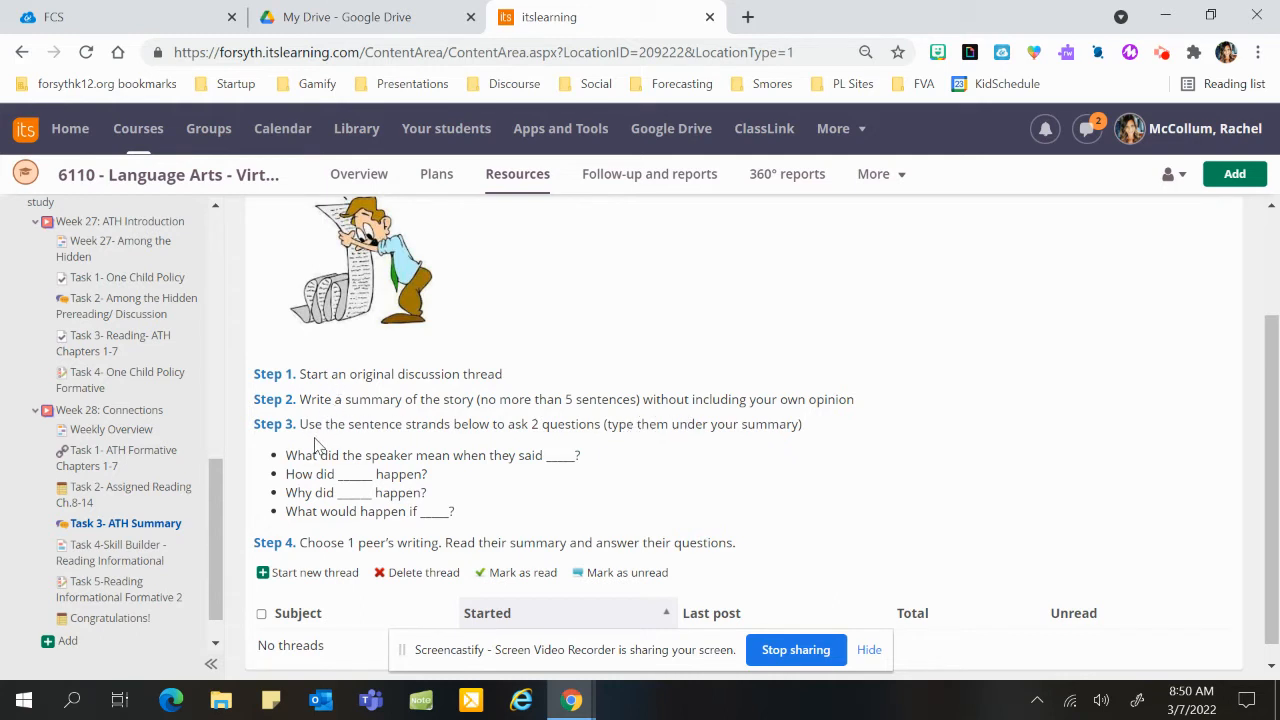
mouse_move(311, 542)
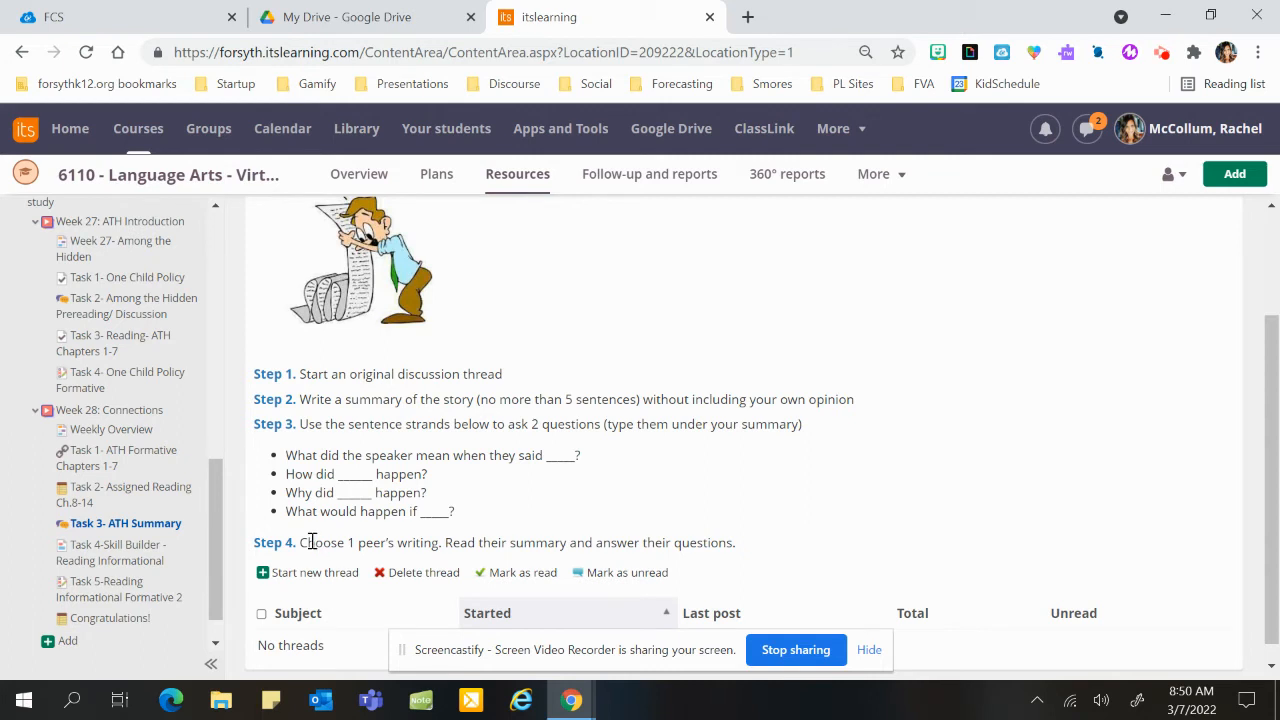
mouse_move(414, 547)
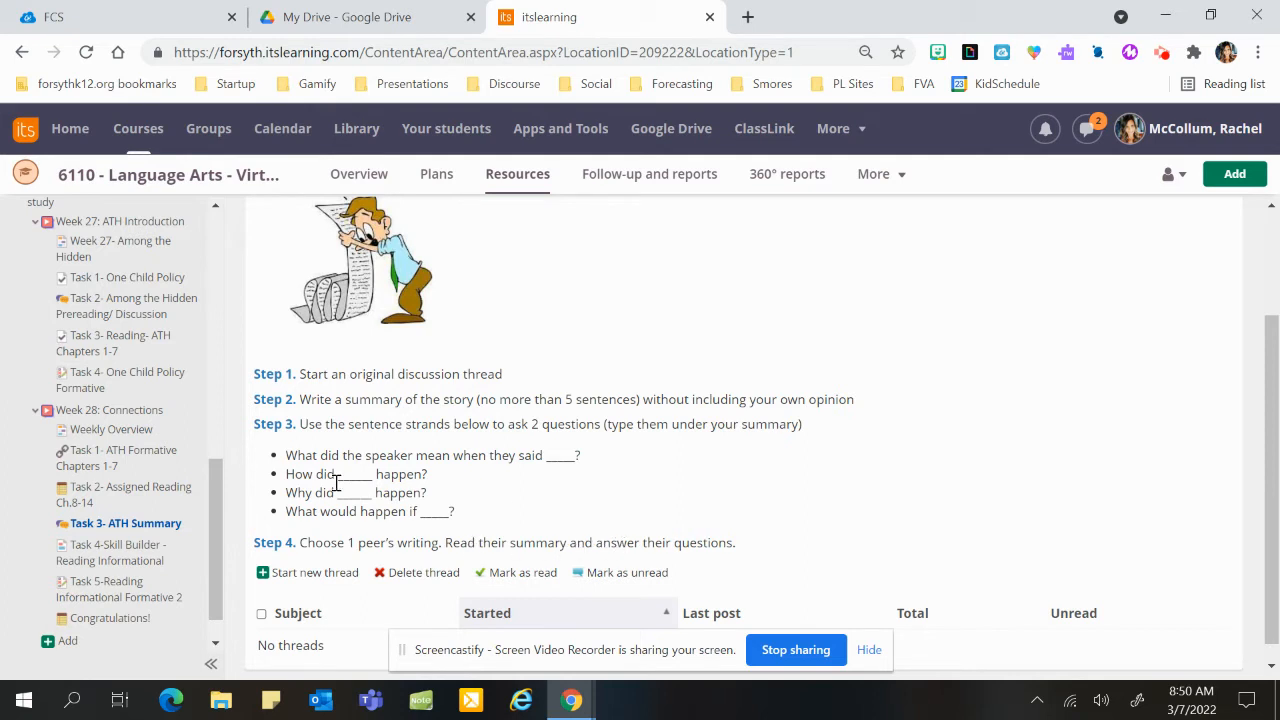
mouse_move(485, 513)
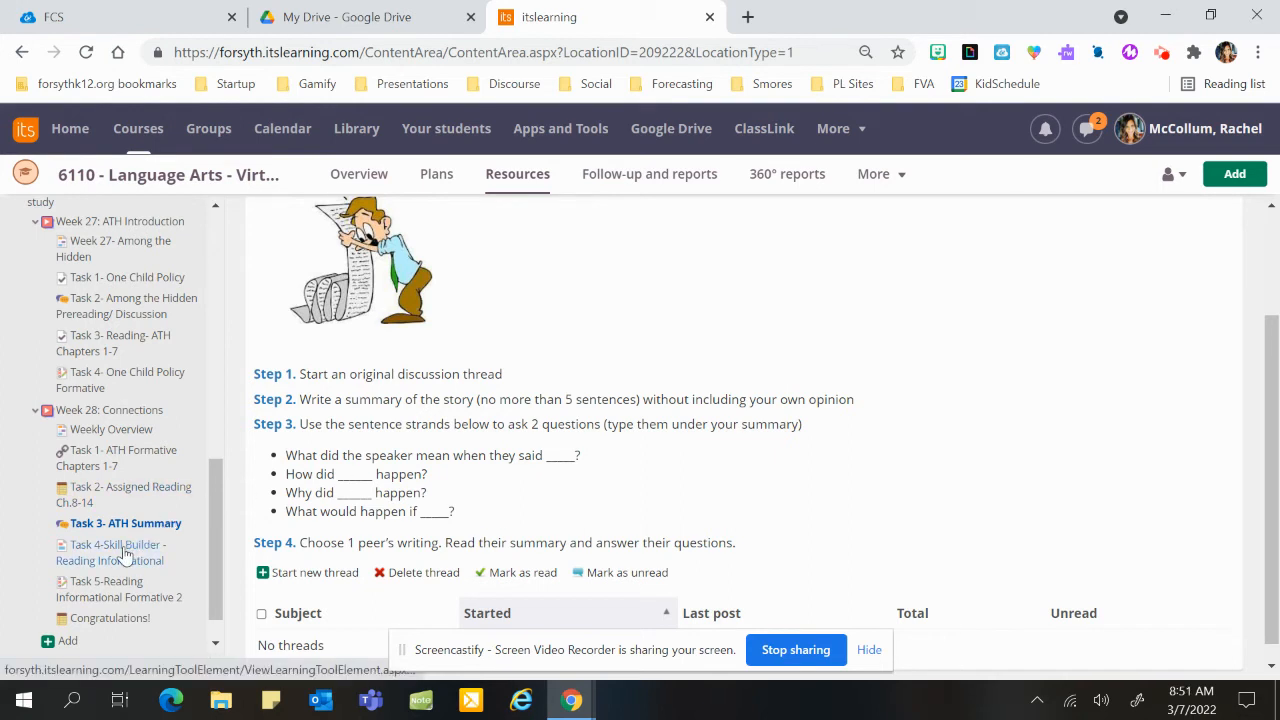
- Open Task 4-Skill Builder, show the assignment's video and four steps, and reach the attached compare-and-contrast file
left_click(115, 552)
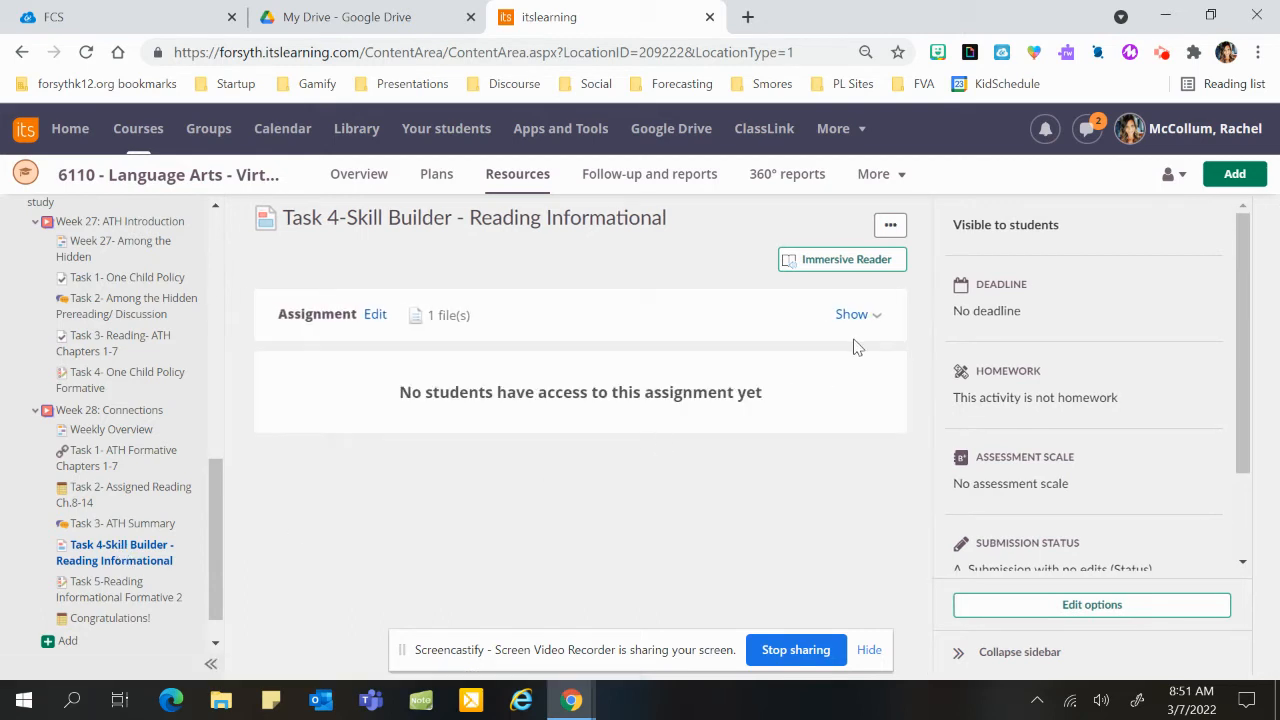
left_click(851, 314)
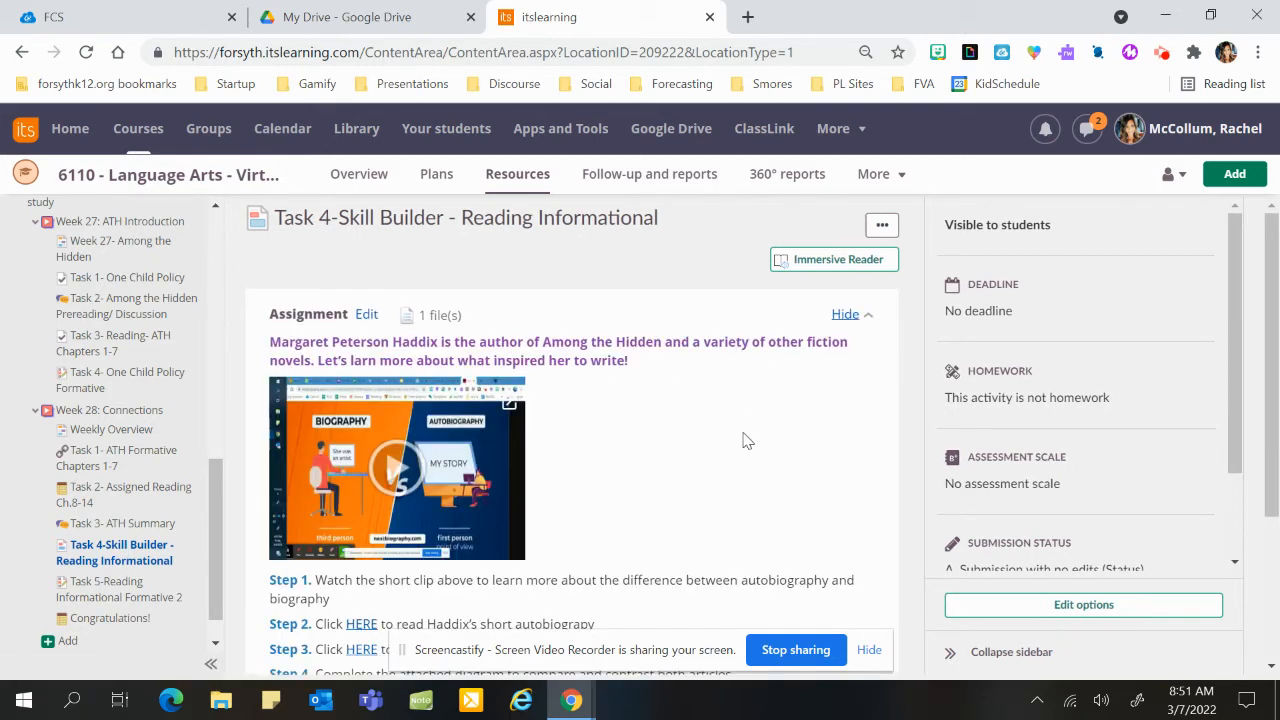
scroll("down", 3)
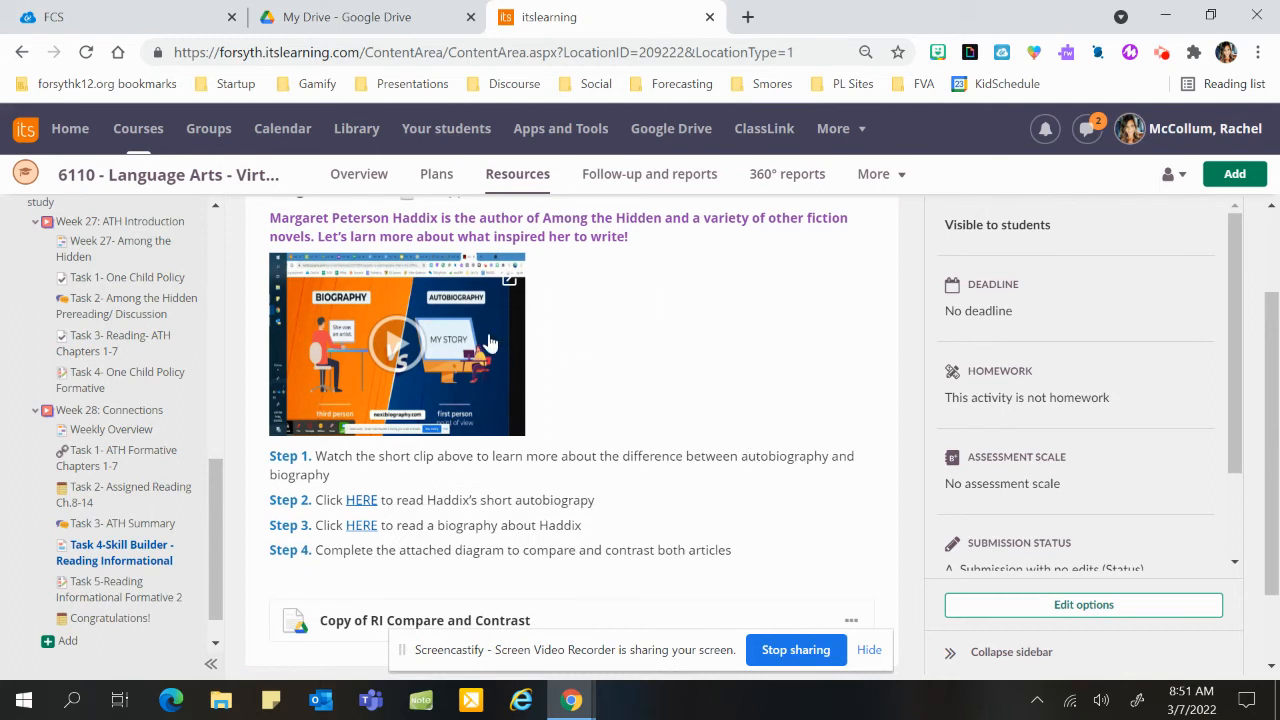
mouse_move(400, 340)
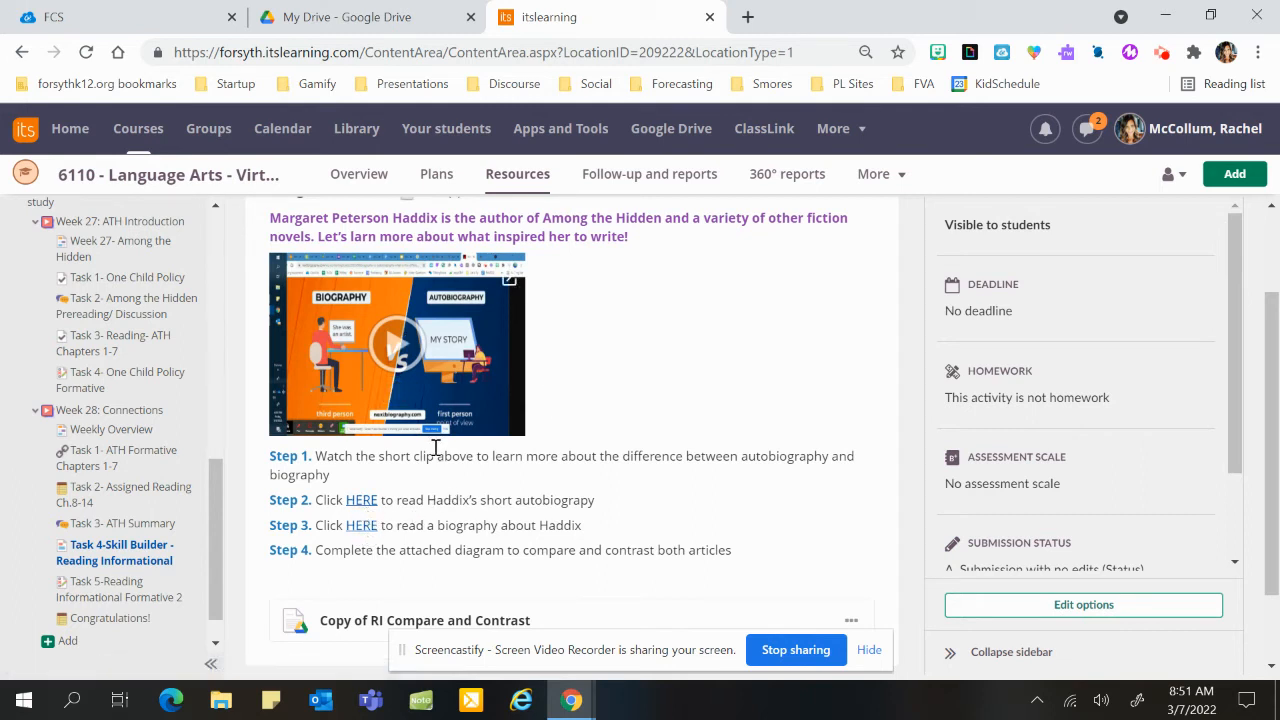
scroll("down", 3)
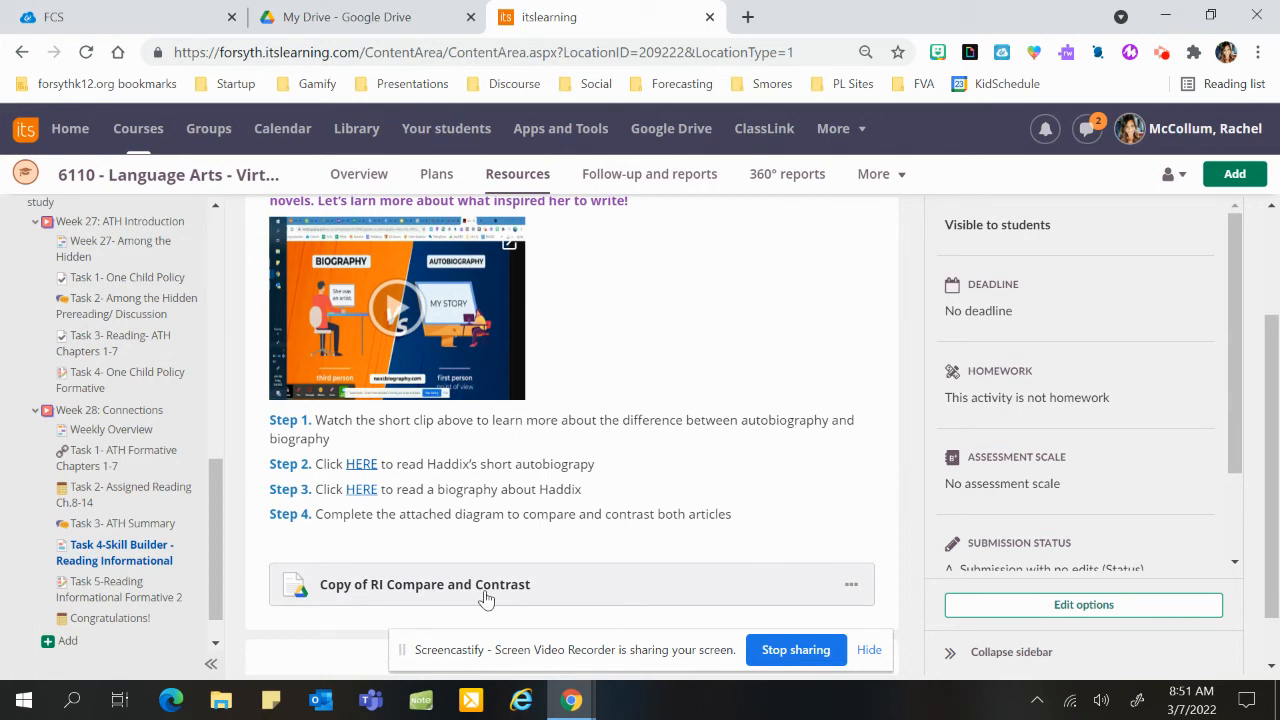
mouse_move(105, 588)
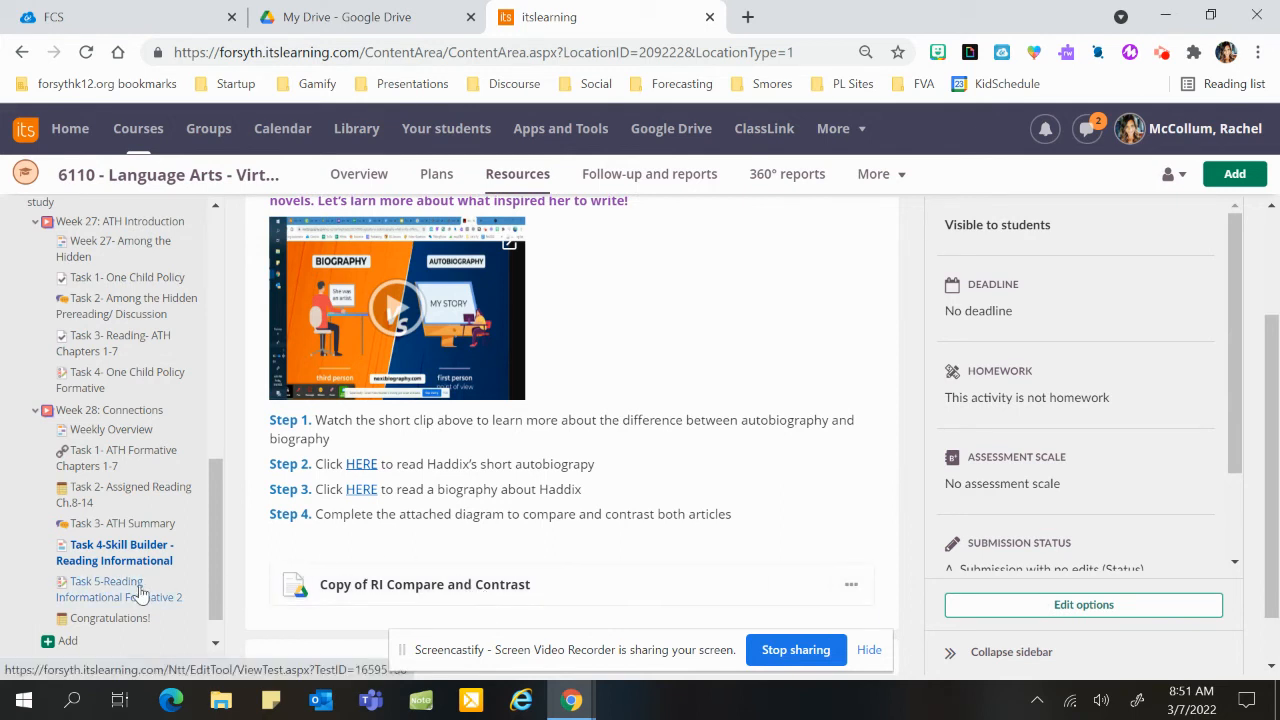
- Open the Task 5-Reading Informational Formative 2 test: active, max score 10, no answers submitted
left_click(115, 589)
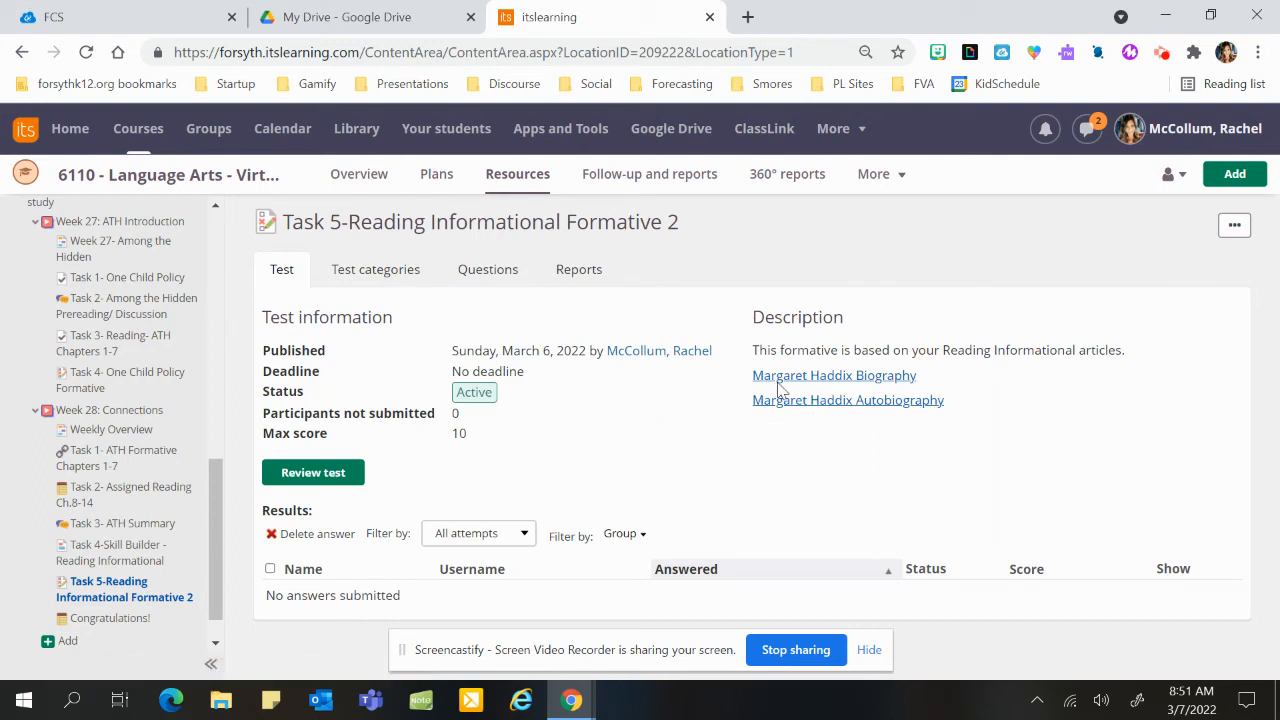
mouse_move(778, 410)
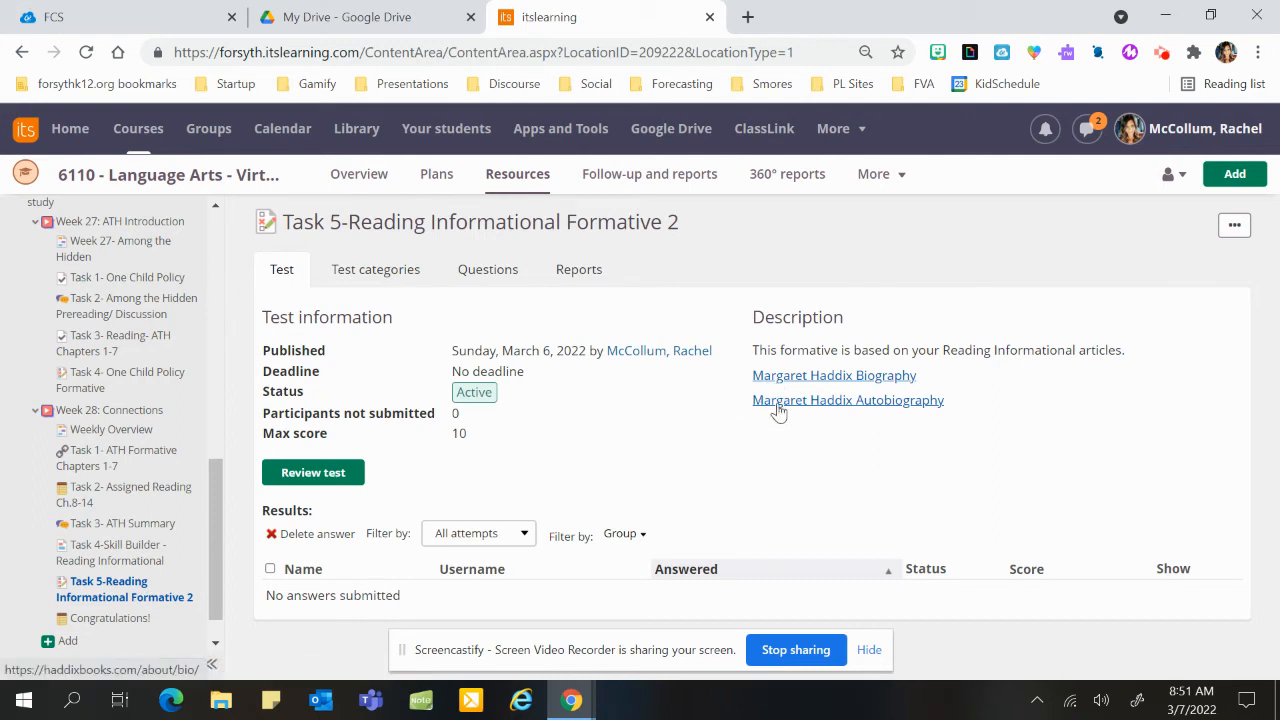
mouse_move(500, 310)
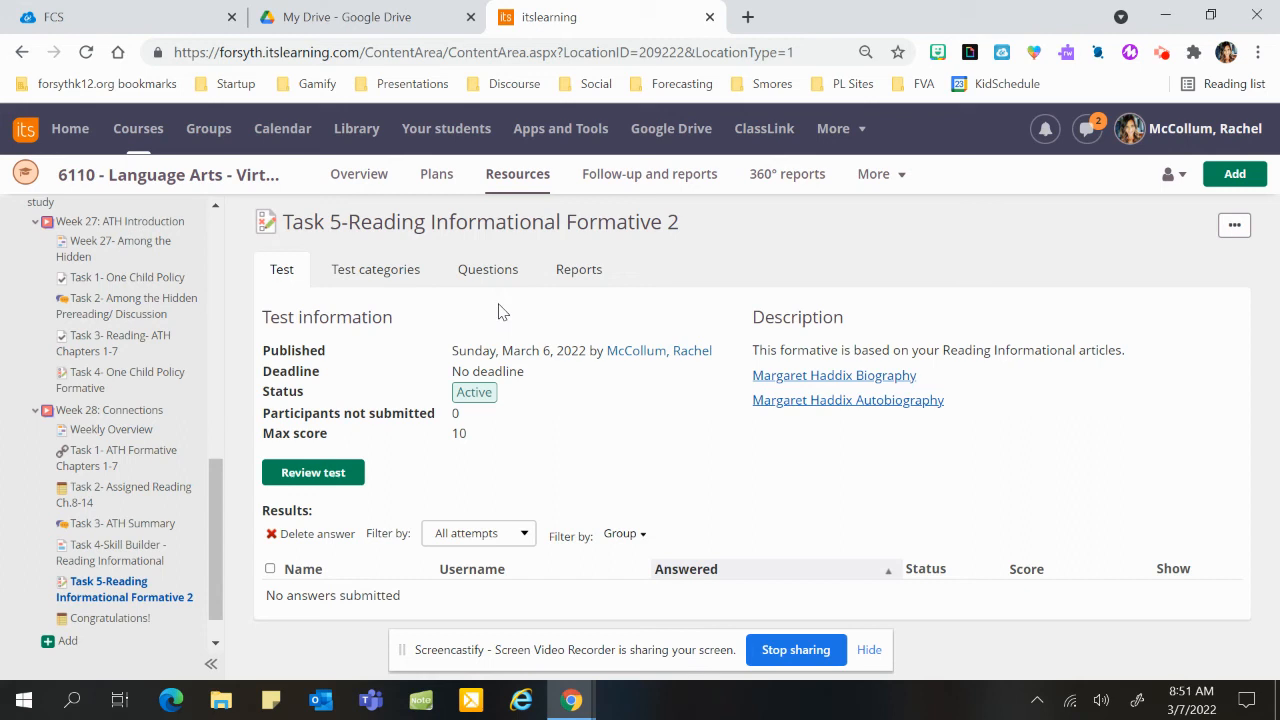
mouse_move(488, 269)
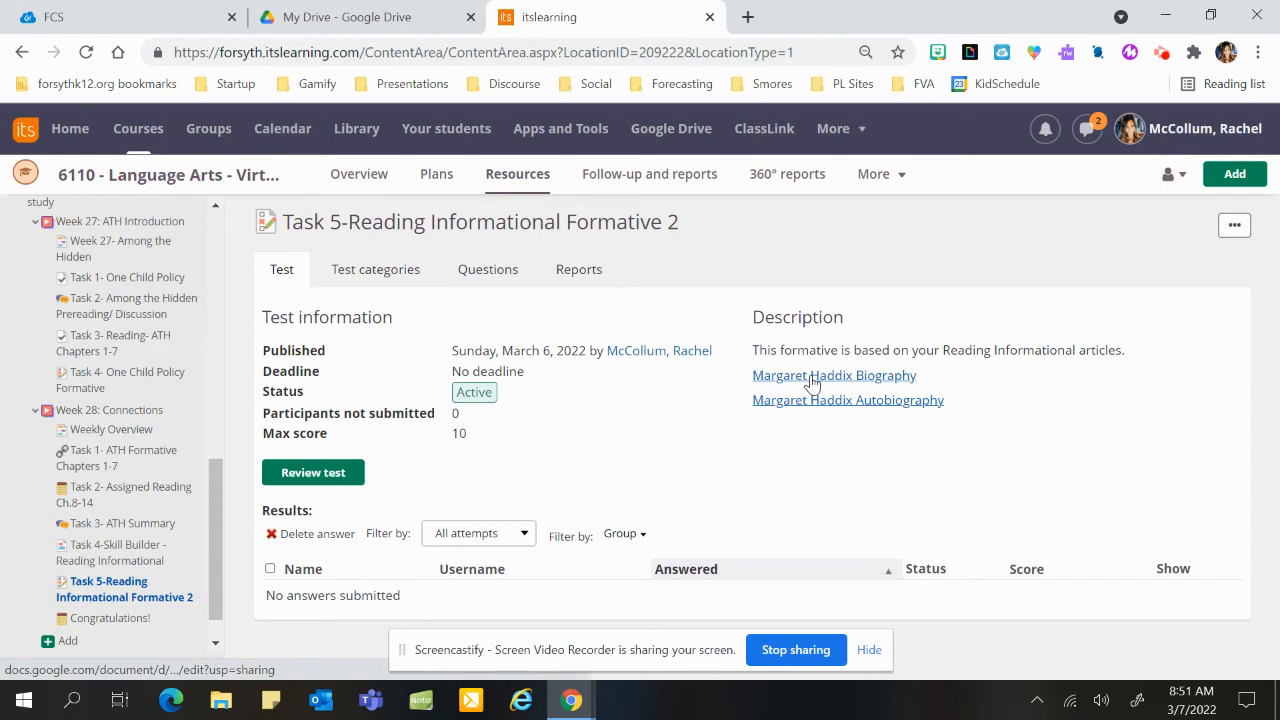
mouse_move(813, 412)
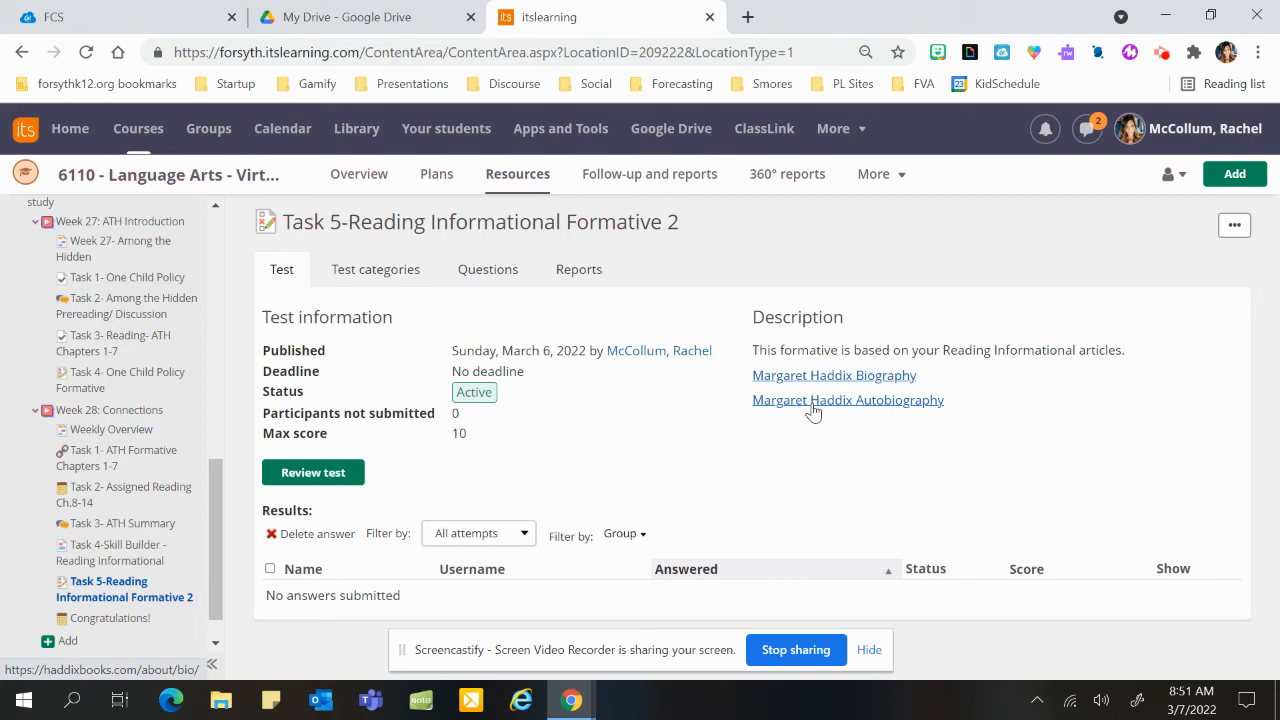
mouse_move(930, 421)
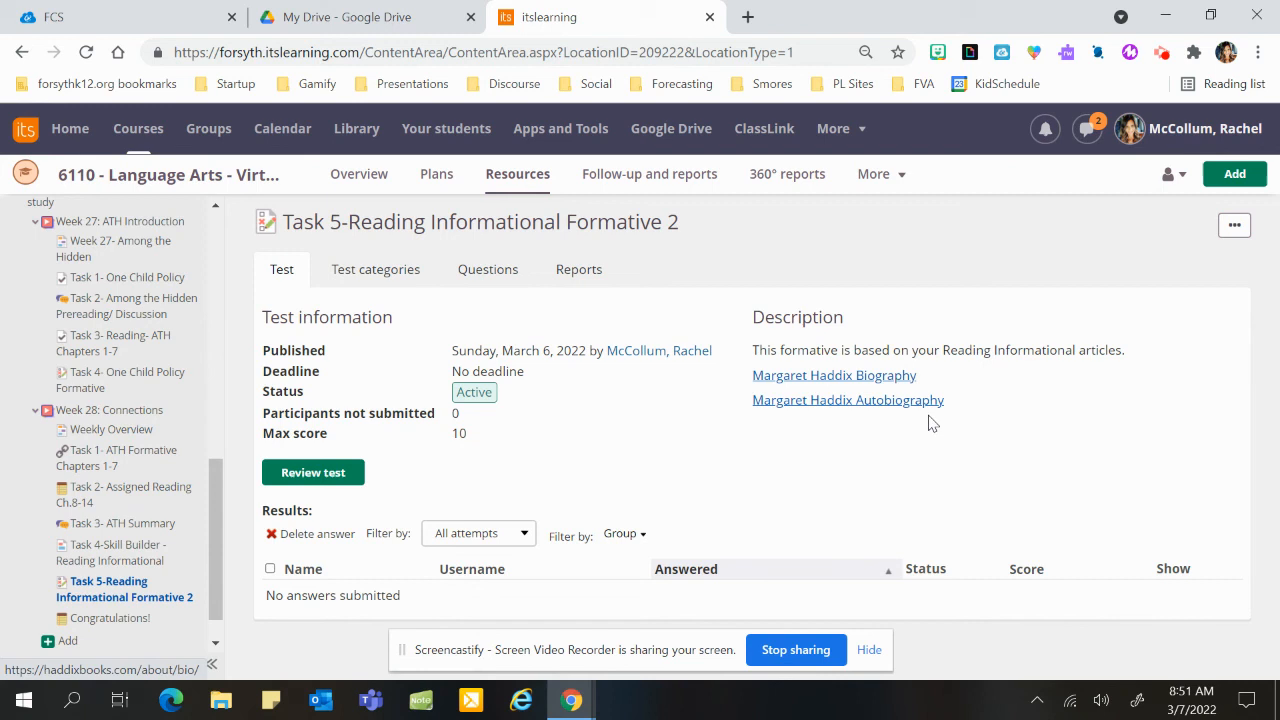
mouse_move(113, 552)
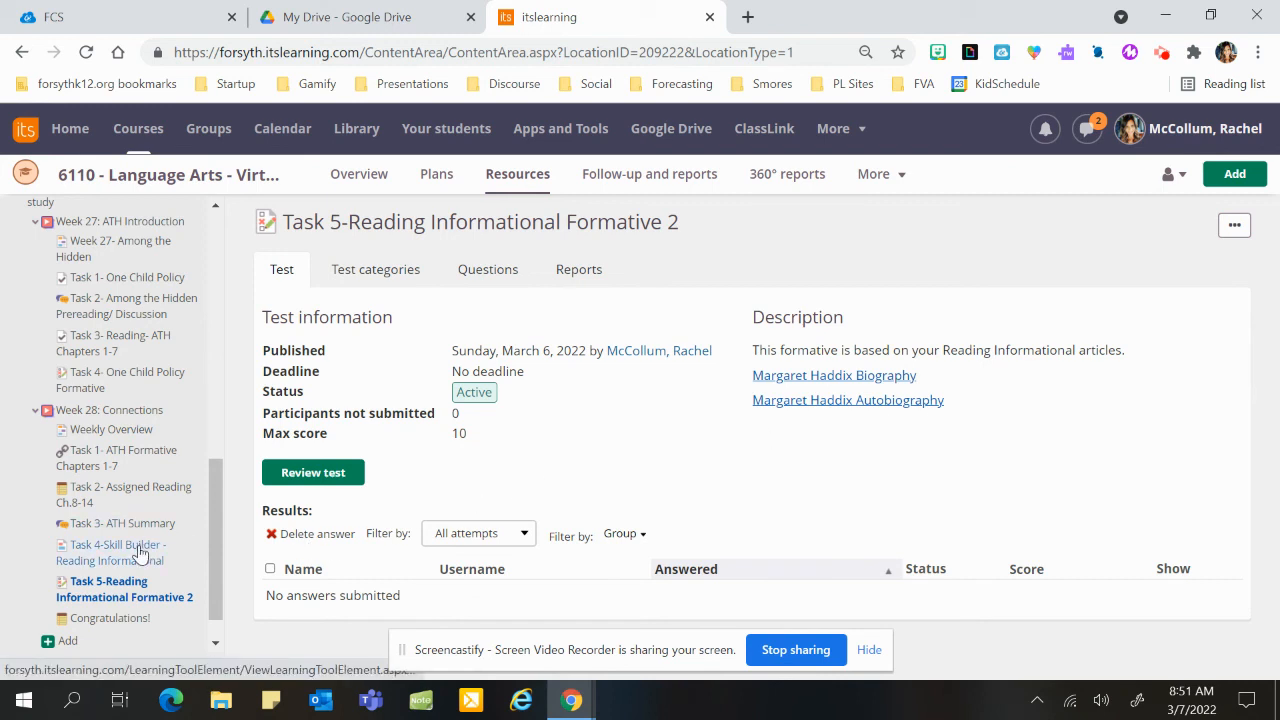
left_click(115, 552)
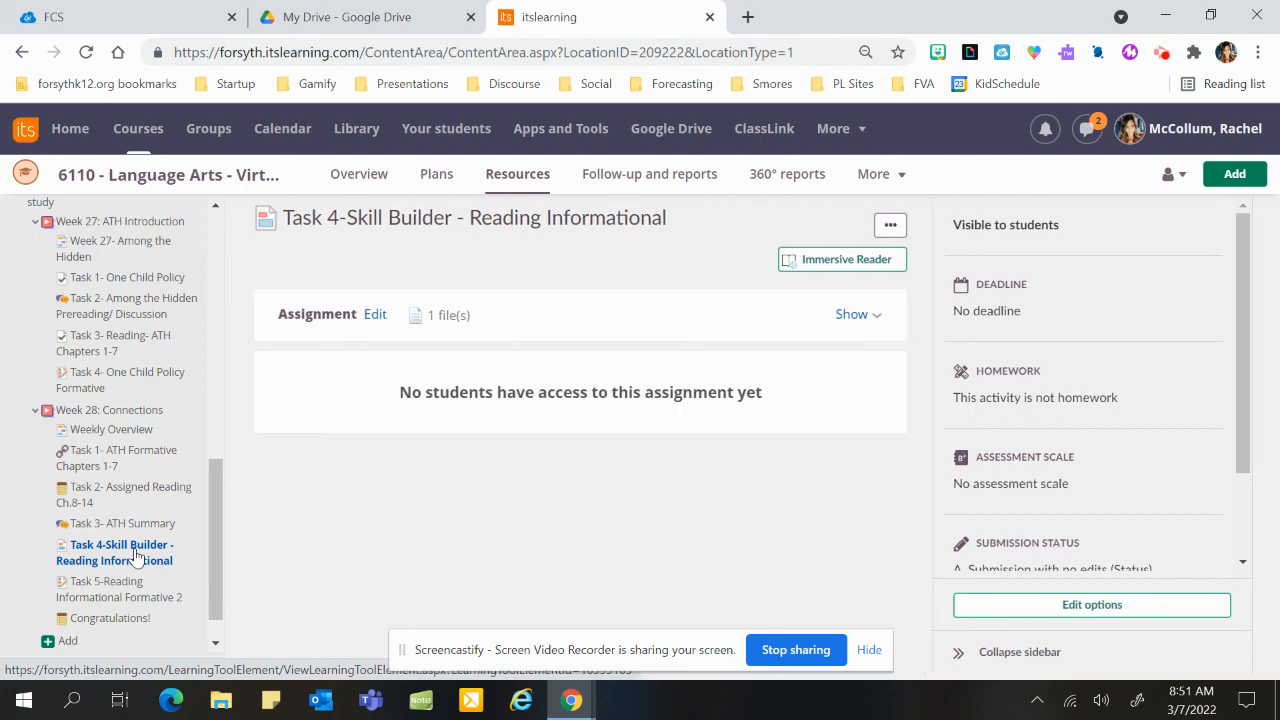
left_click(851, 314)
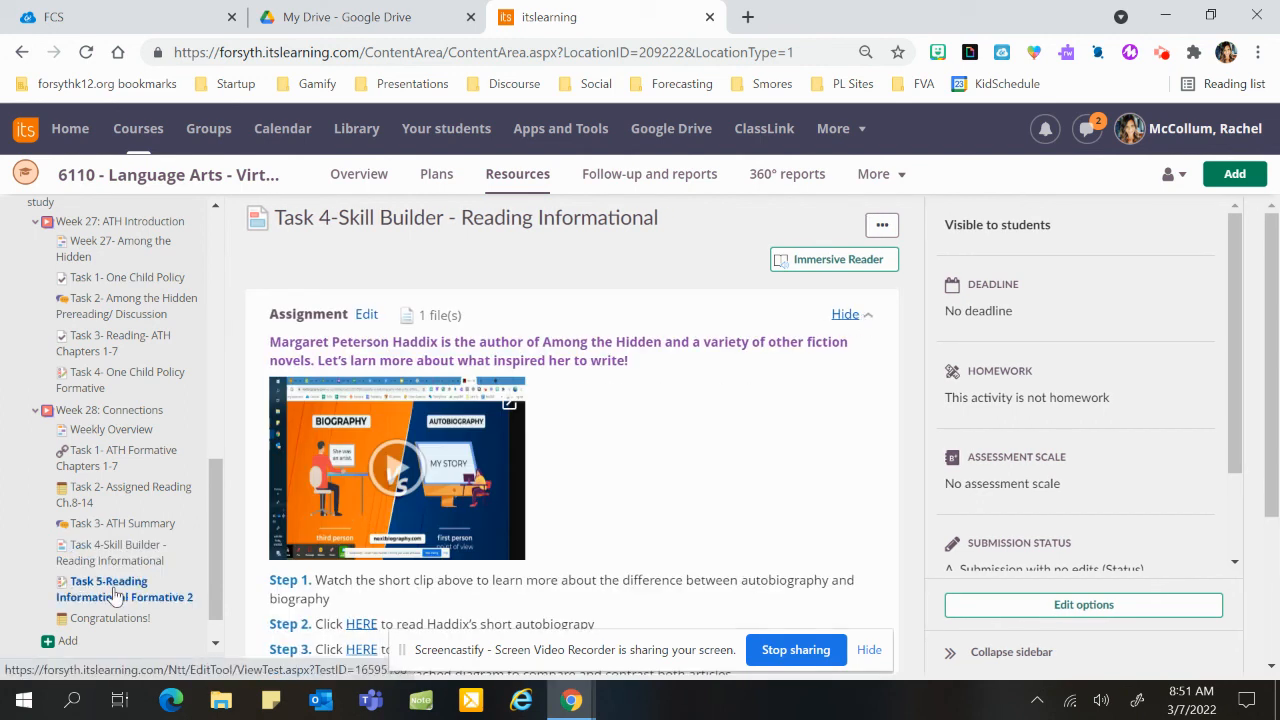
left_click(124, 588)
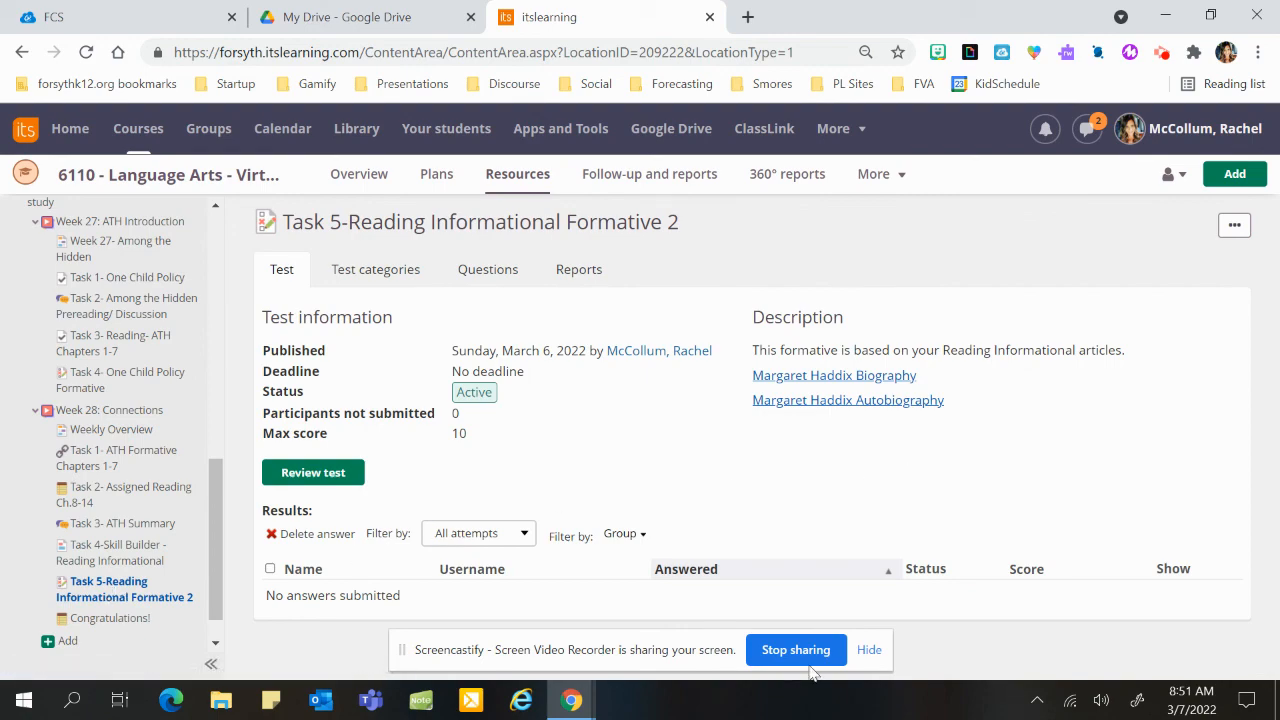